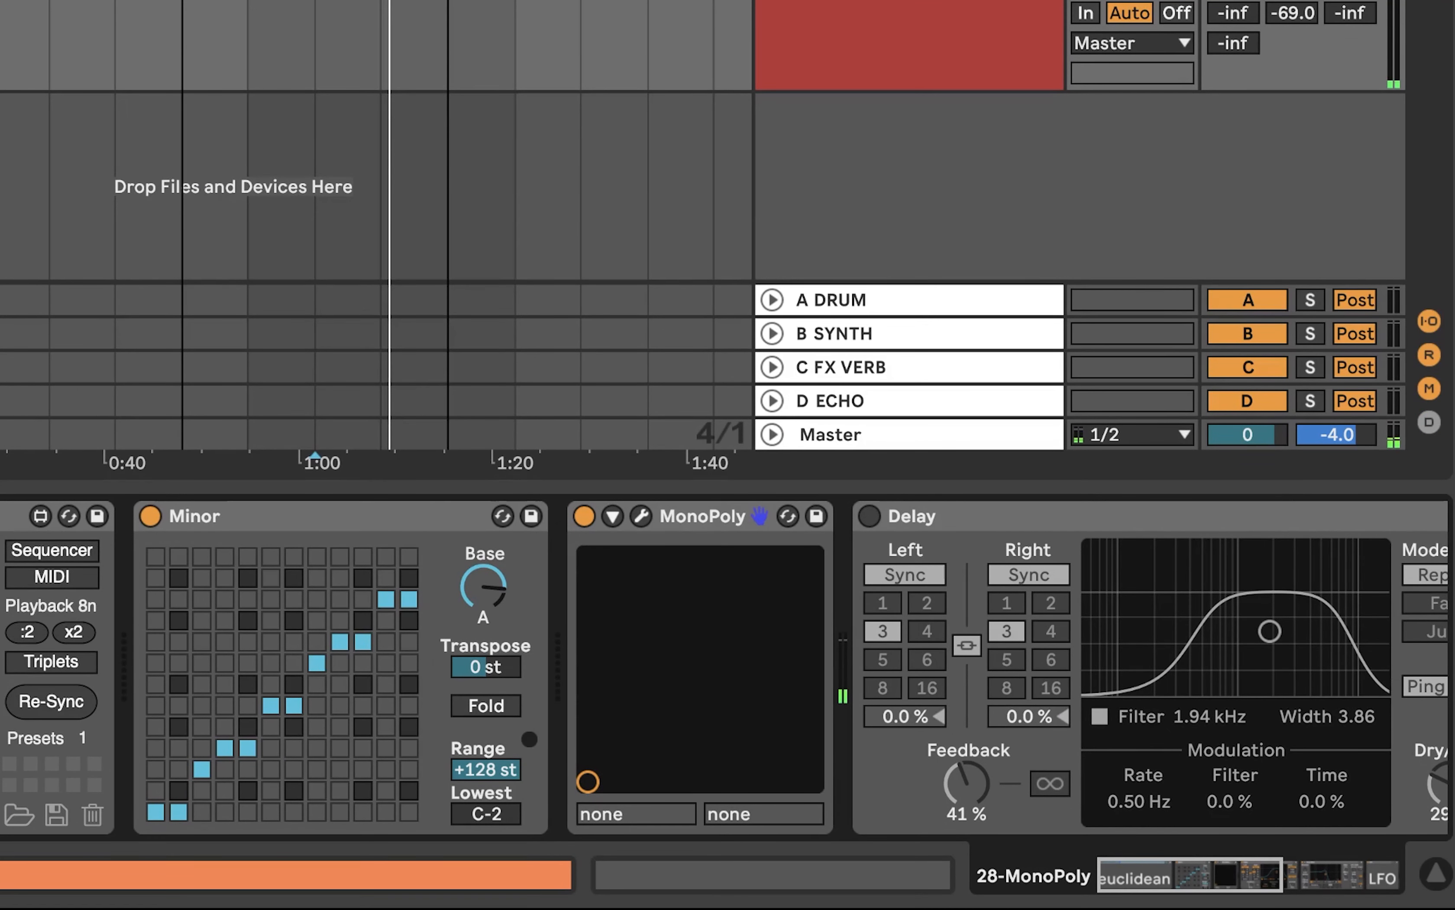
Solo track 28 MonoPoly so only its Minor scale and Delay chain is heard.
left_click(868, 516)
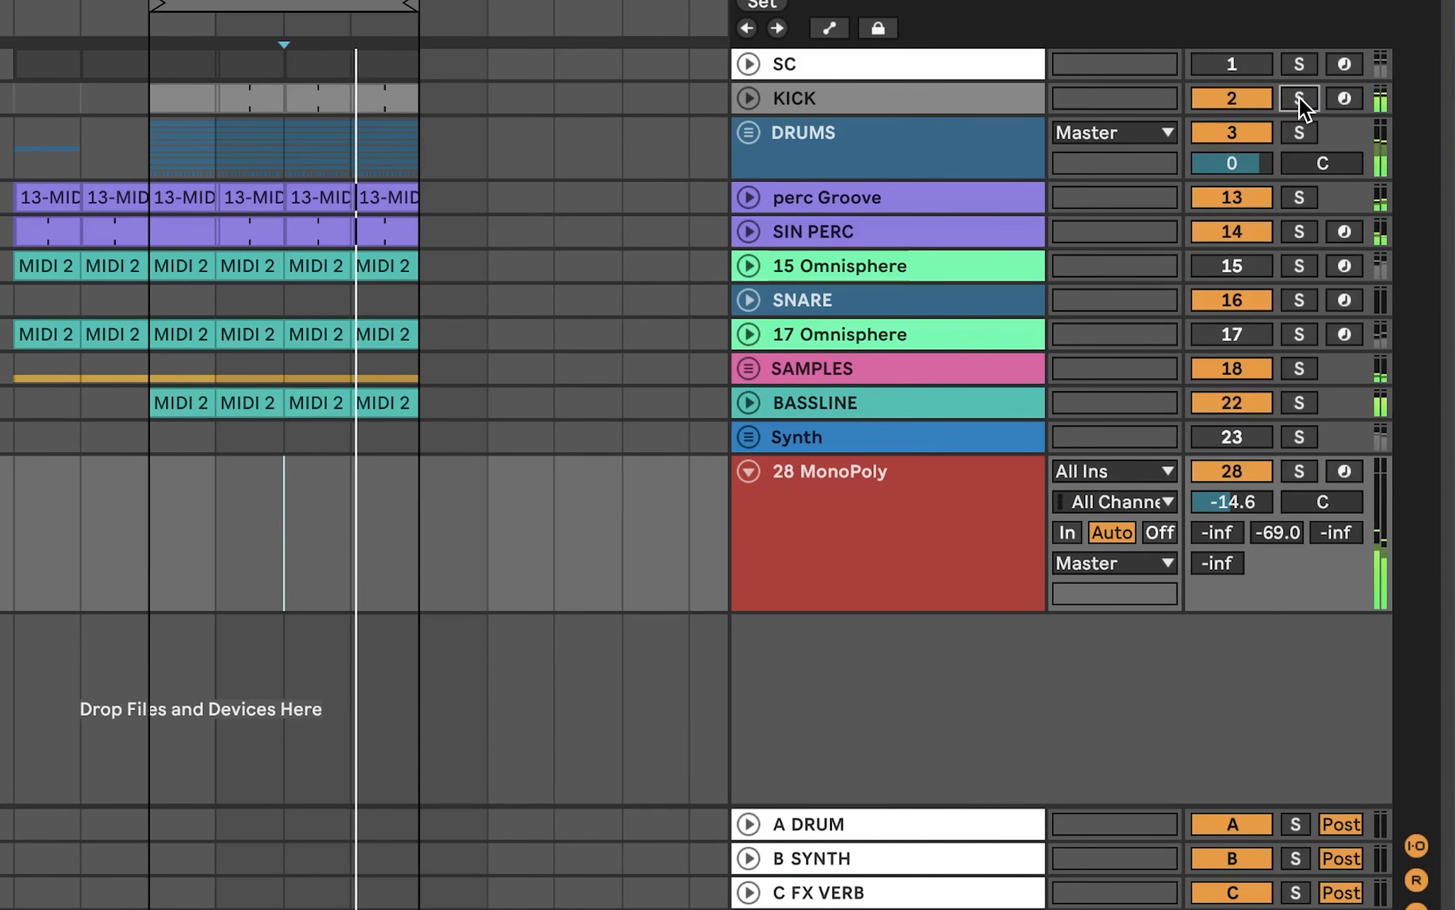
left_click(1300, 97)
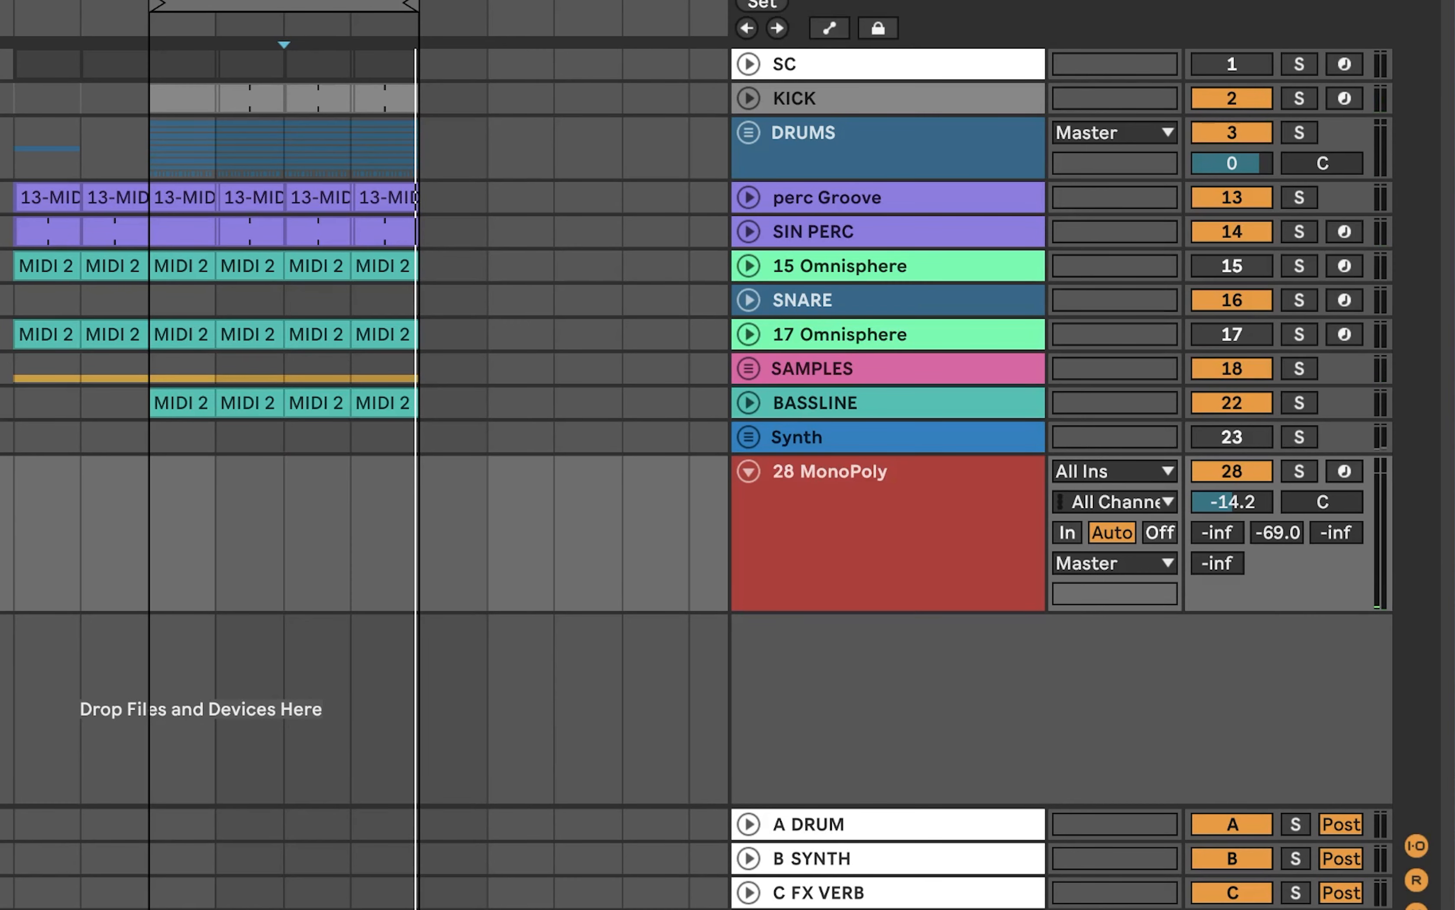
left_click(1300, 470)
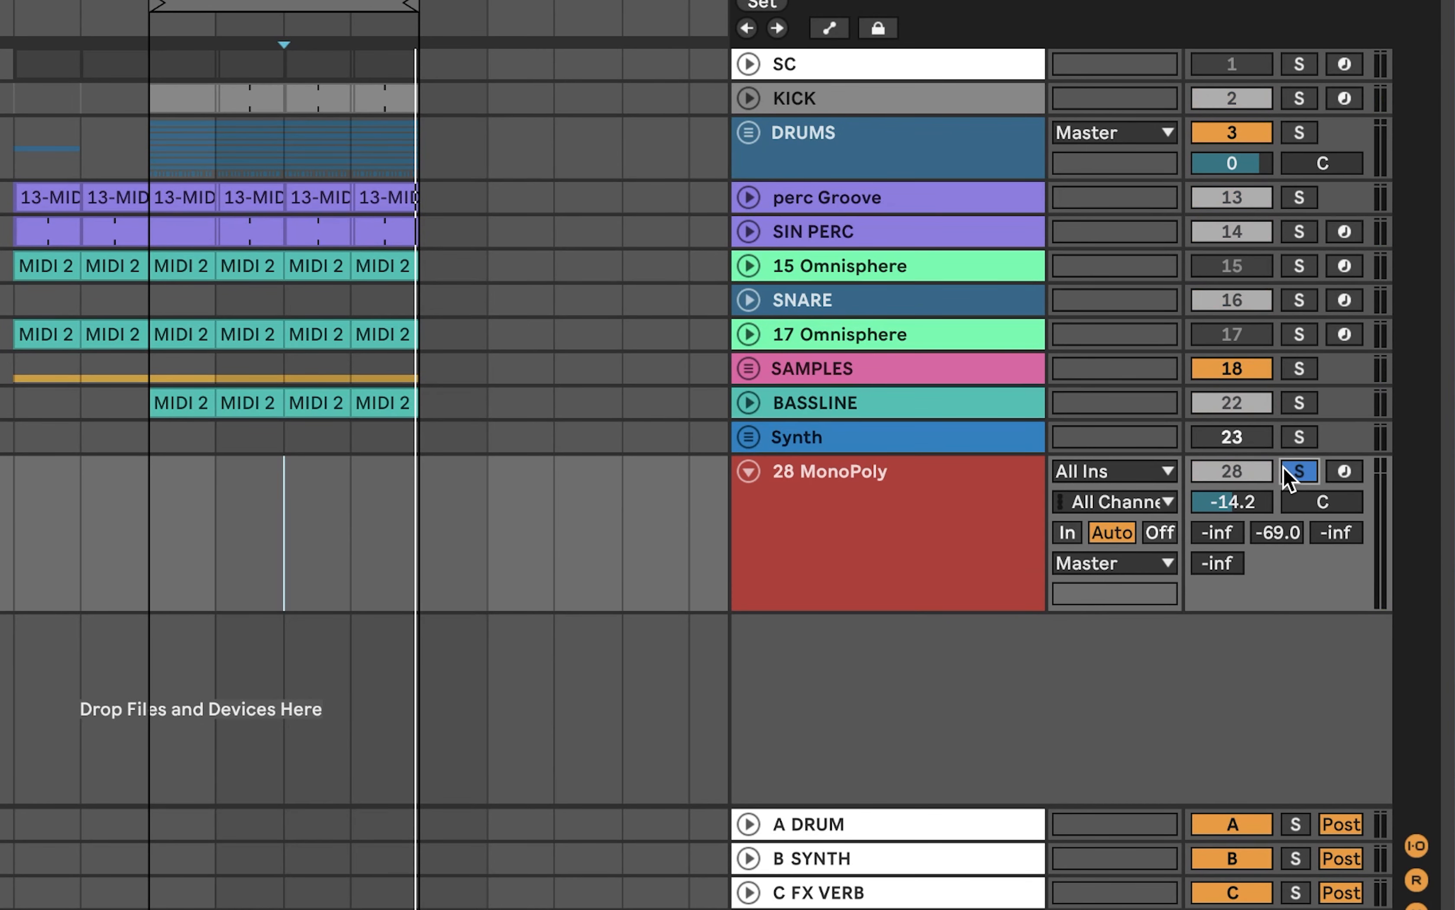
Remove the separate 28 MonoPoly track, unfold the Synth group and solo track 26 MonoPoly.
left_click(835, 502)
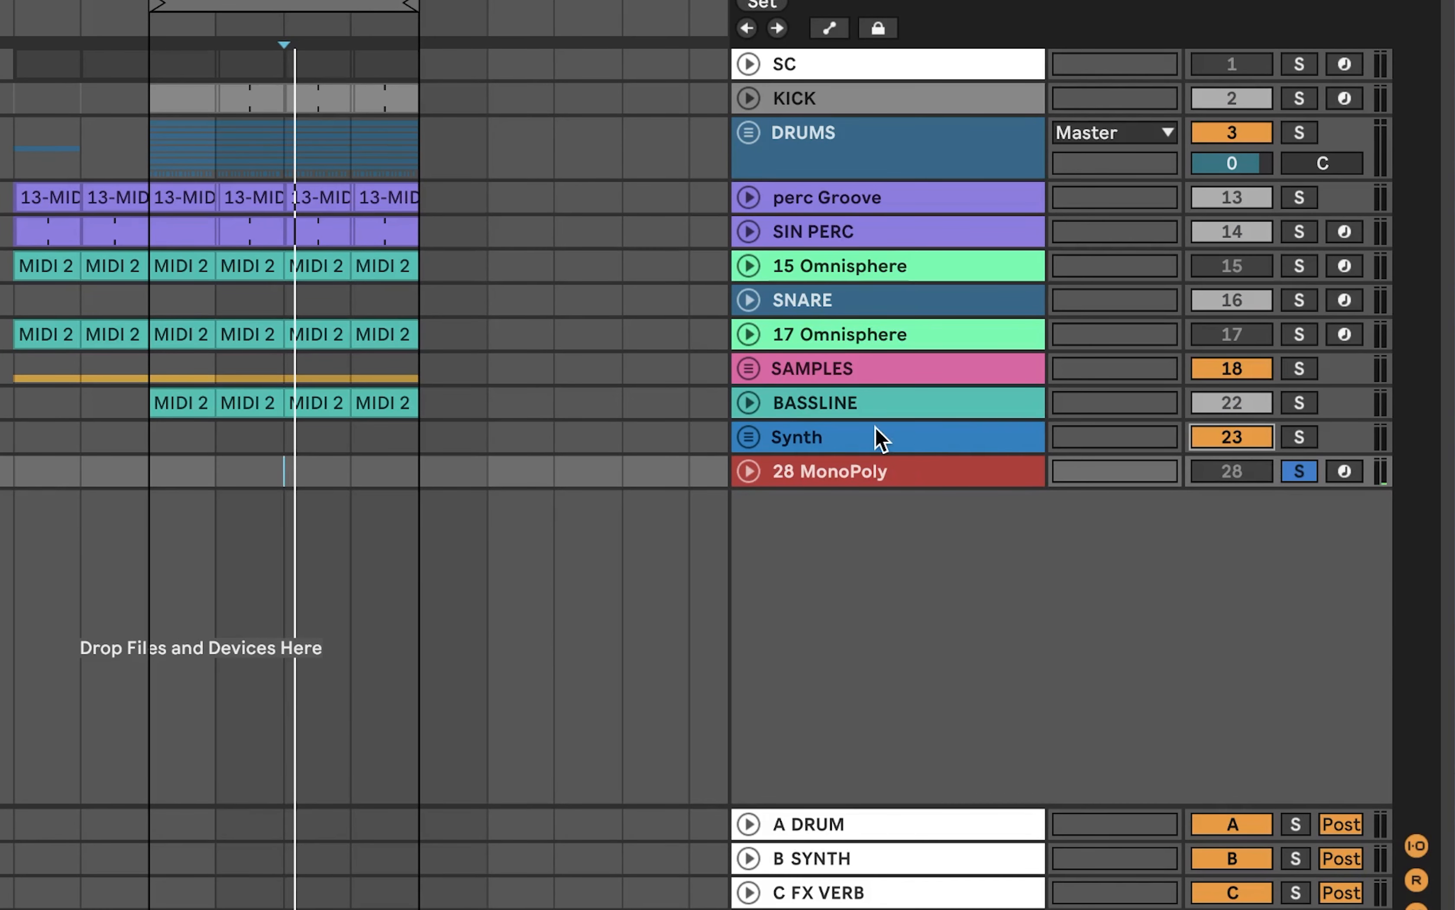
left_click(749, 436)
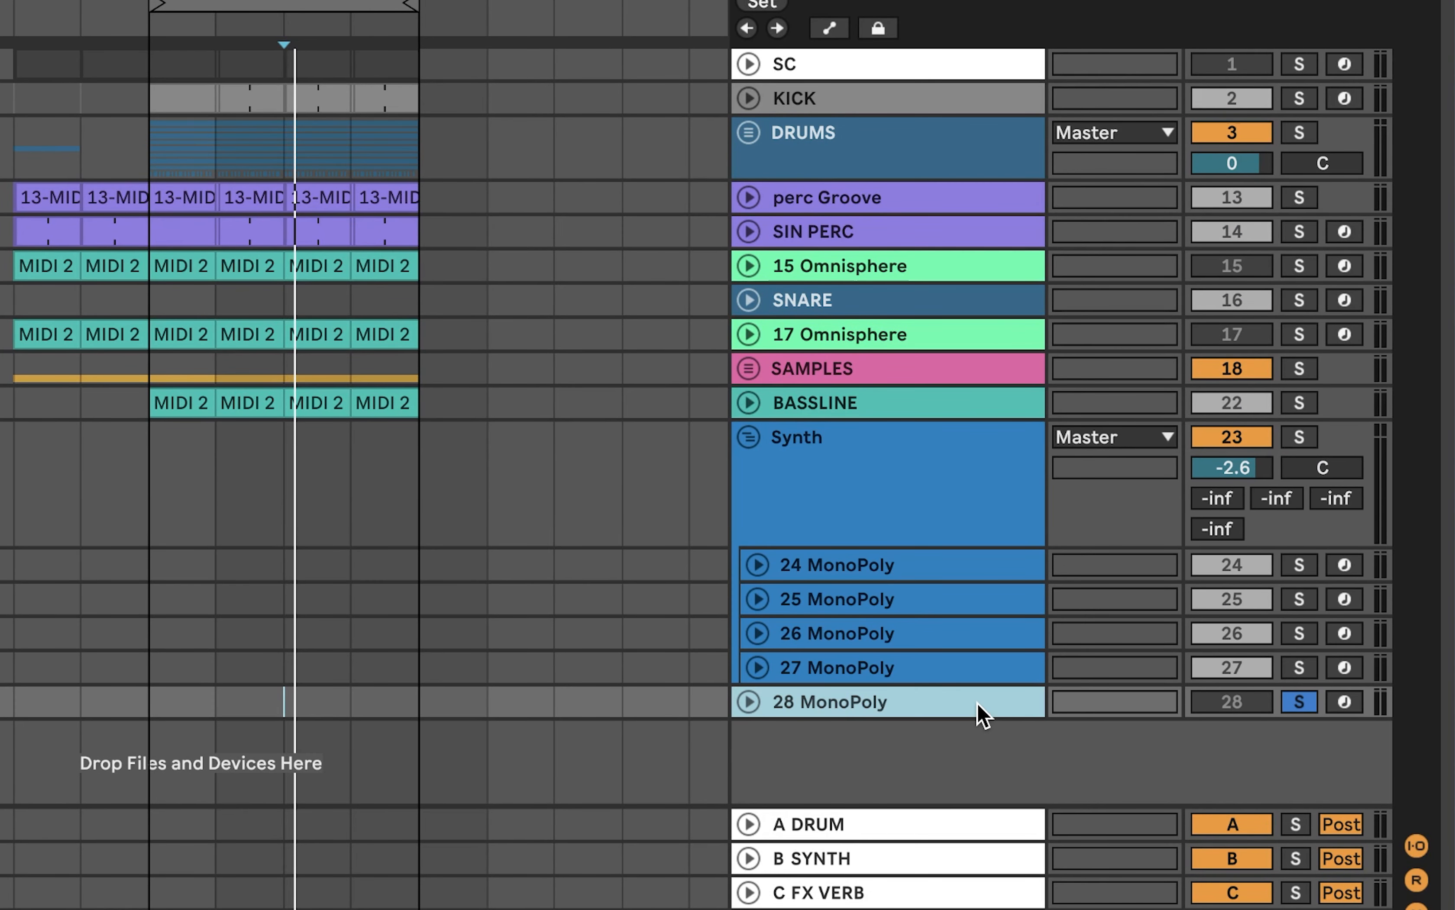
mouse_move(1373, 624)
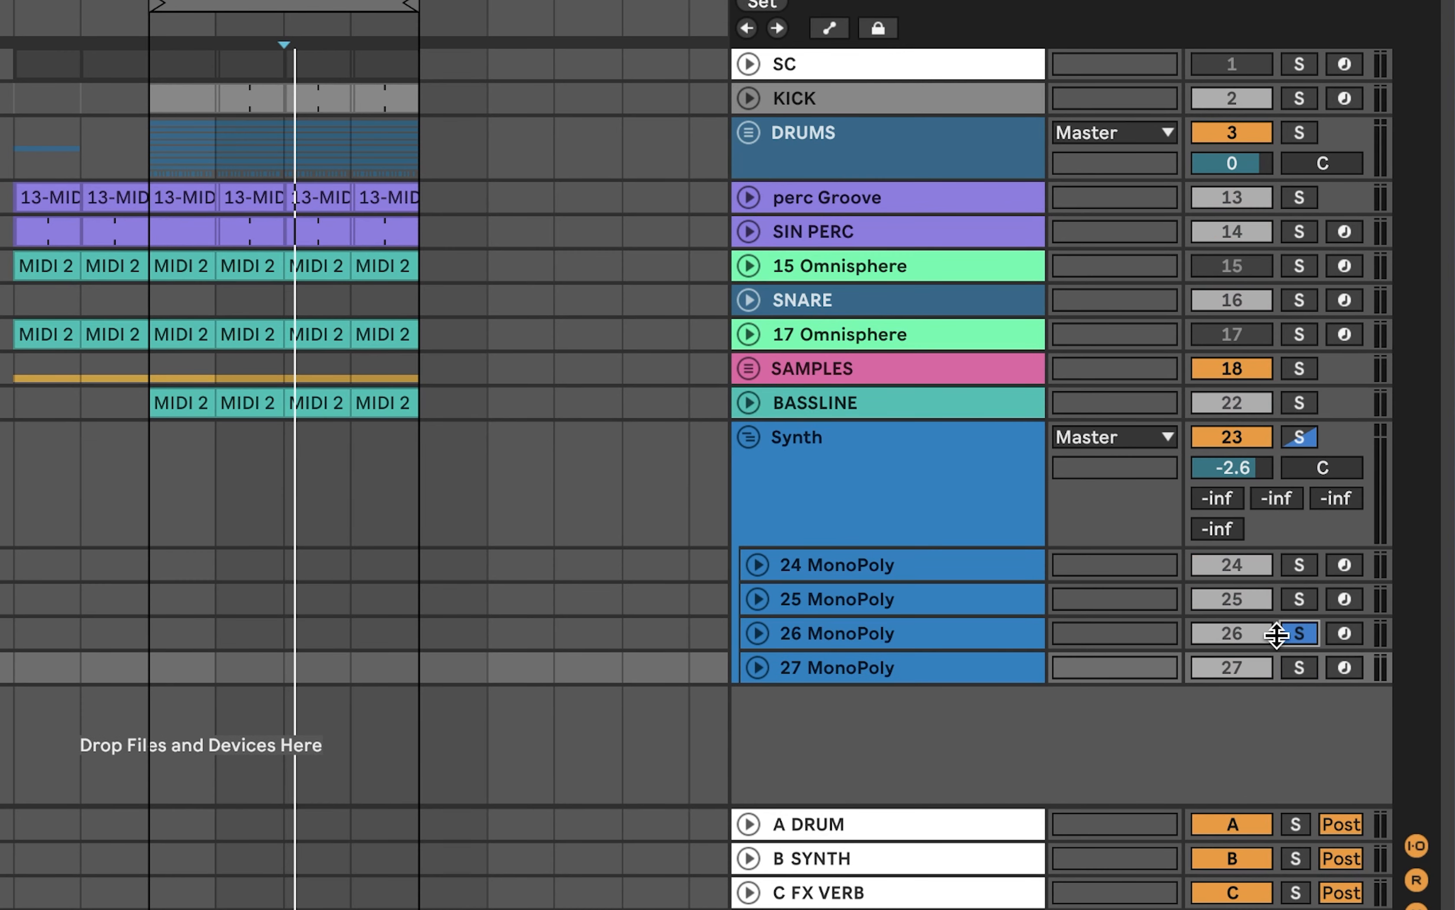
left_click(1298, 634)
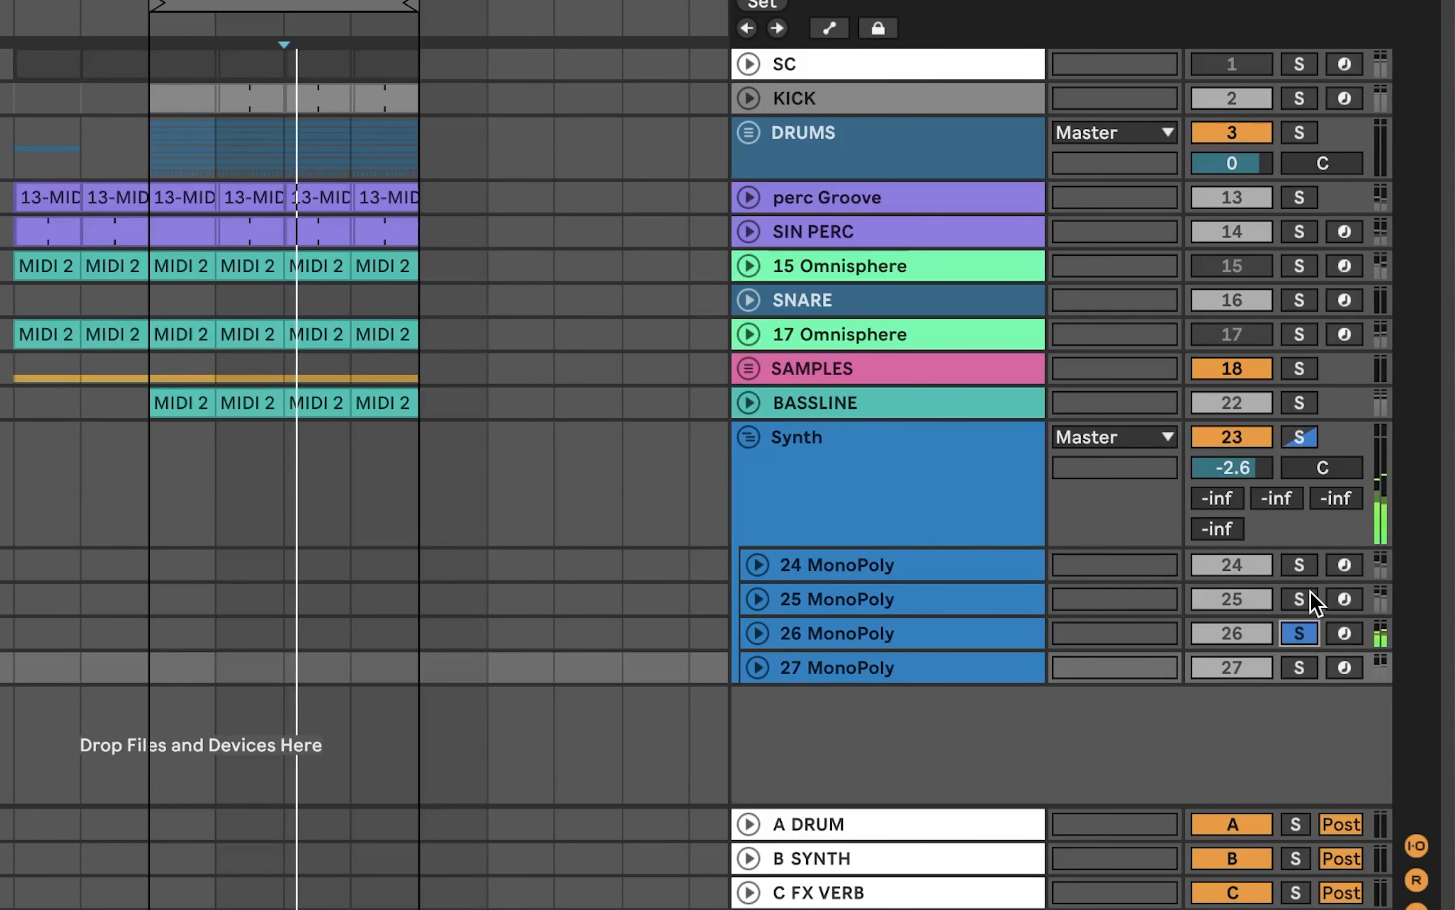
Solo tracks 25 and 24 MonoPoly as well and unfold track 24.
left_click(835, 598)
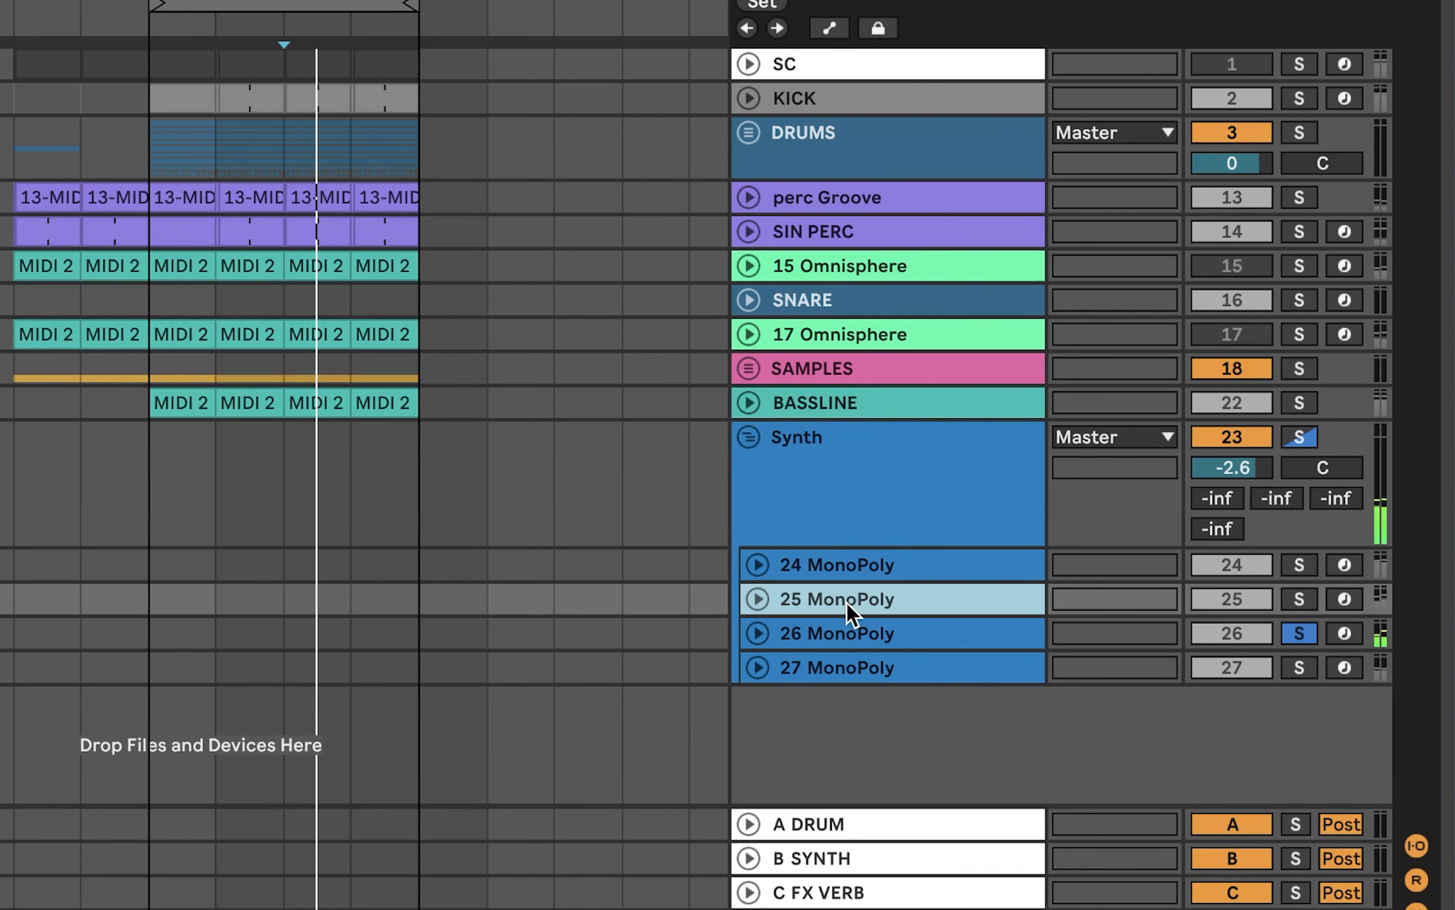
mouse_move(1311, 560)
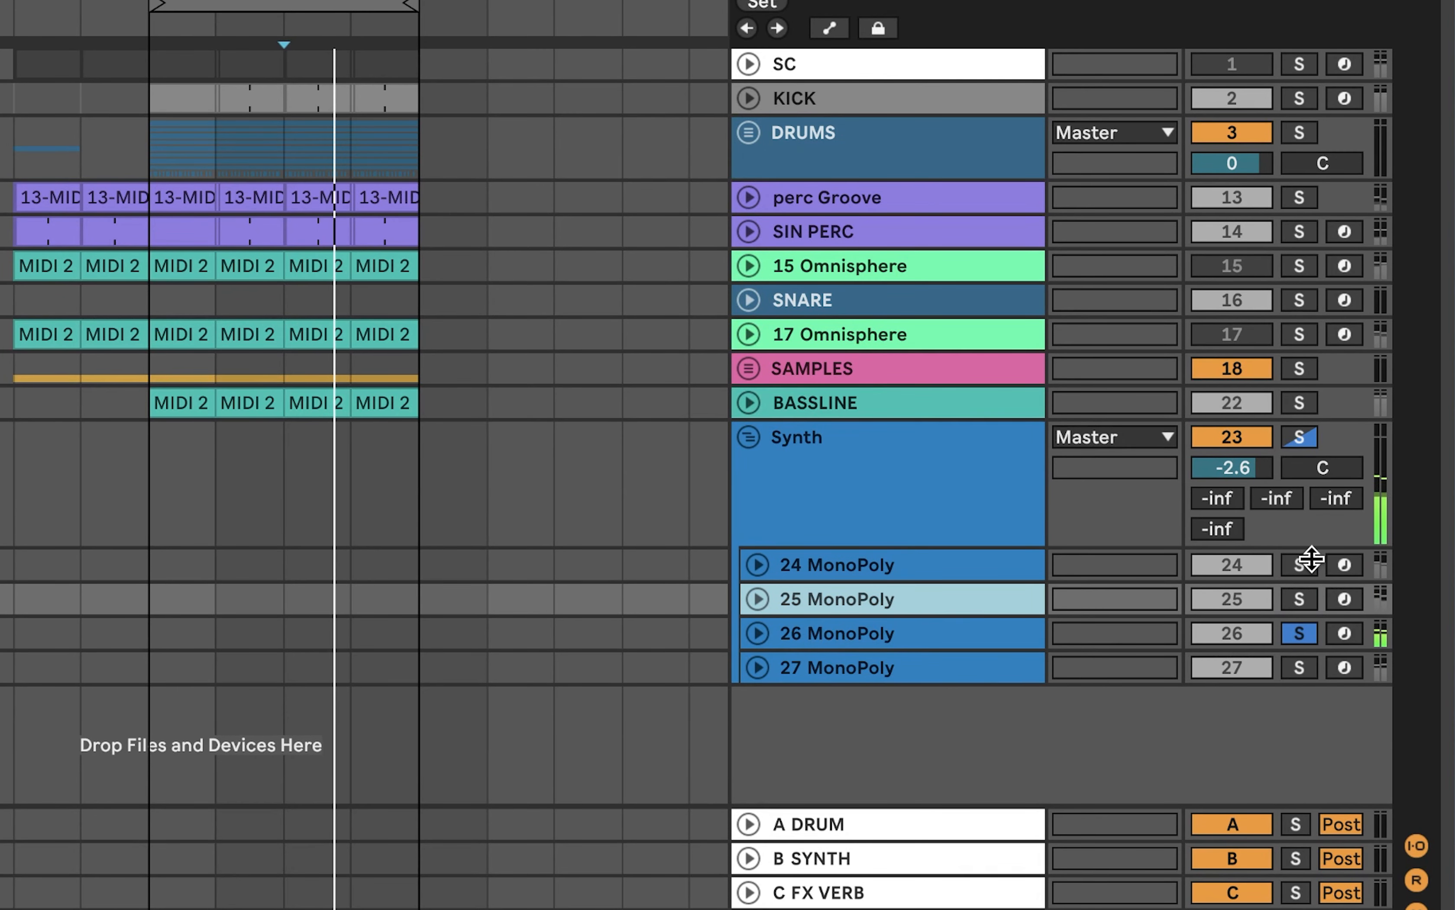
left_click(1298, 599)
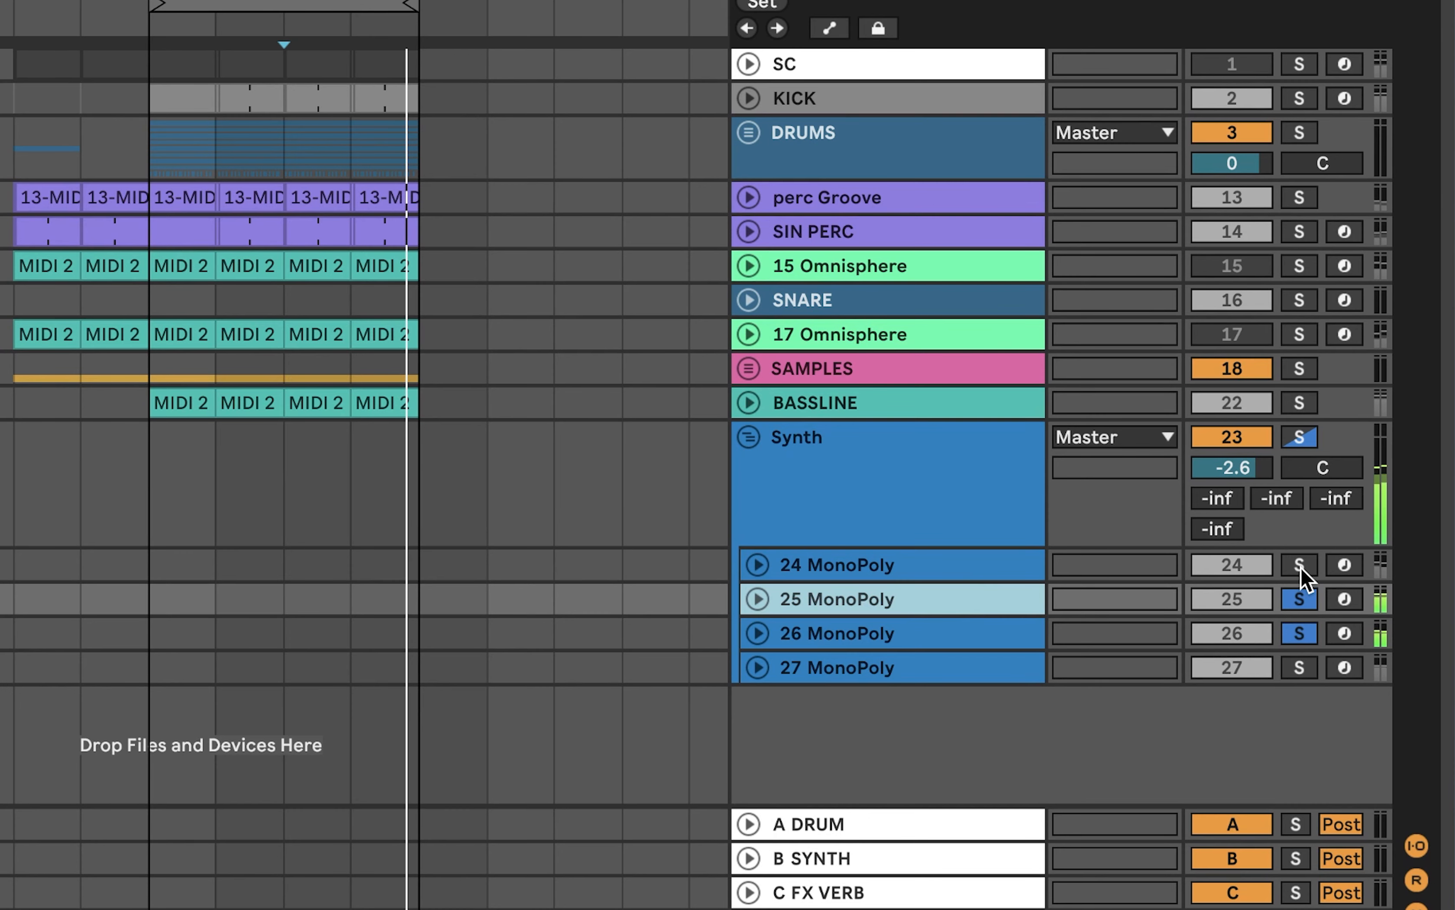
left_click(1297, 564)
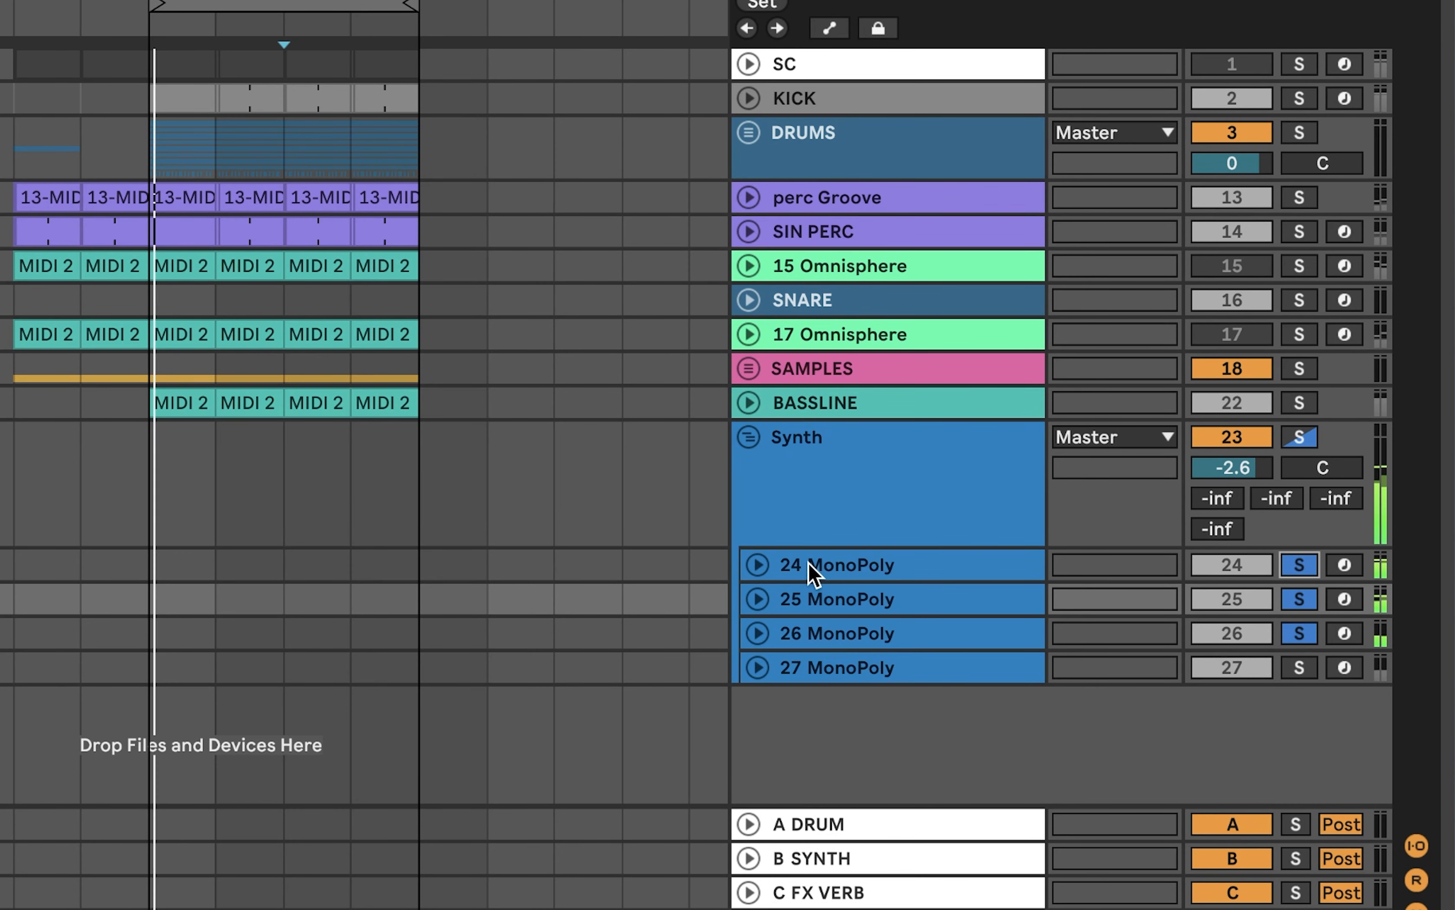
left_click(757, 564)
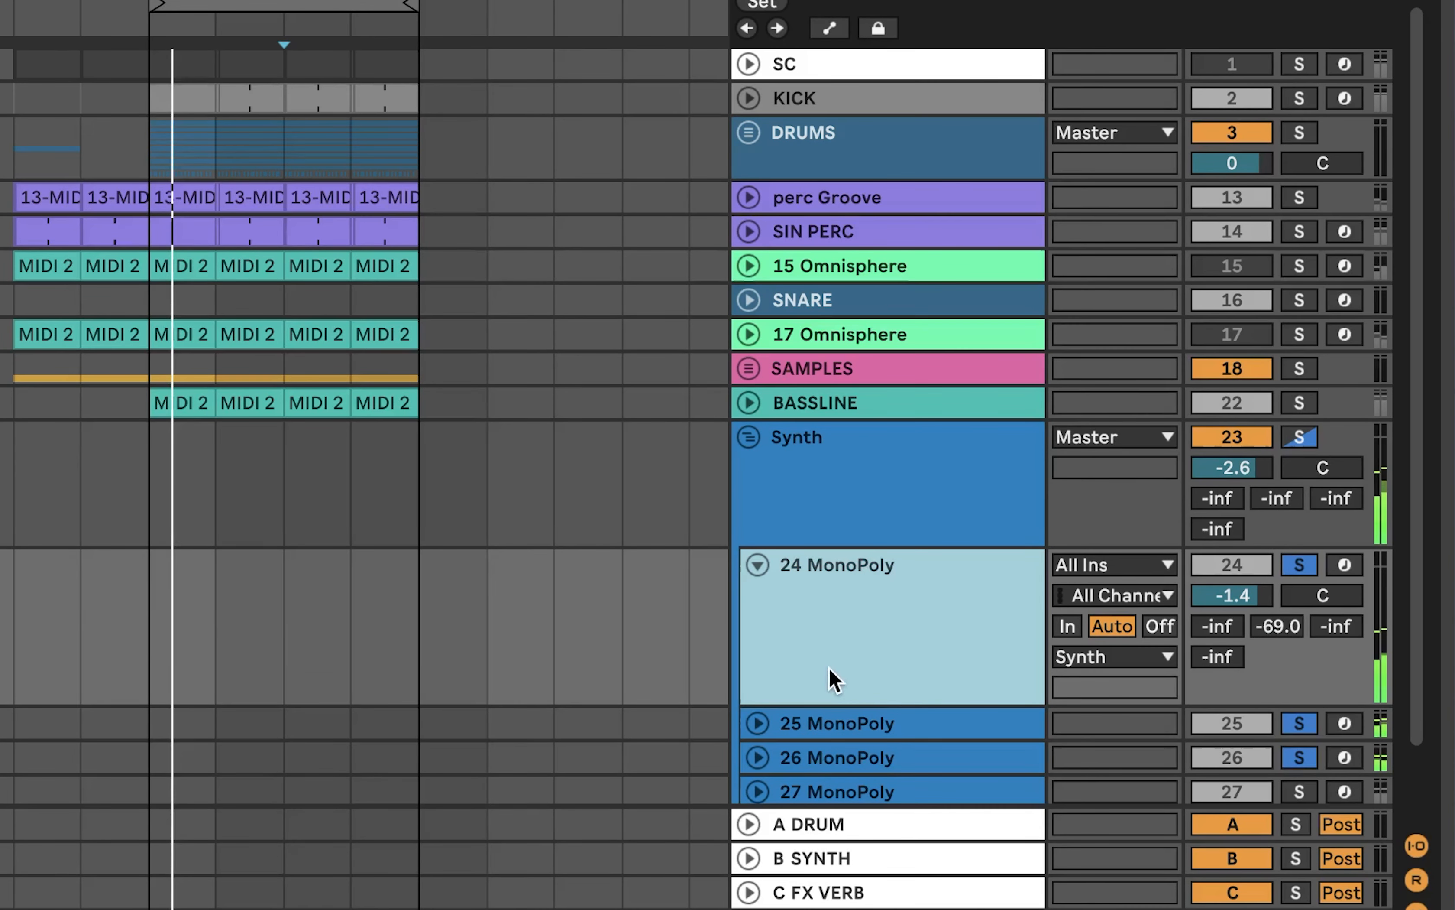
Clear all solos from track 24's Solo button so every track plays again.
left_click(1299, 563)
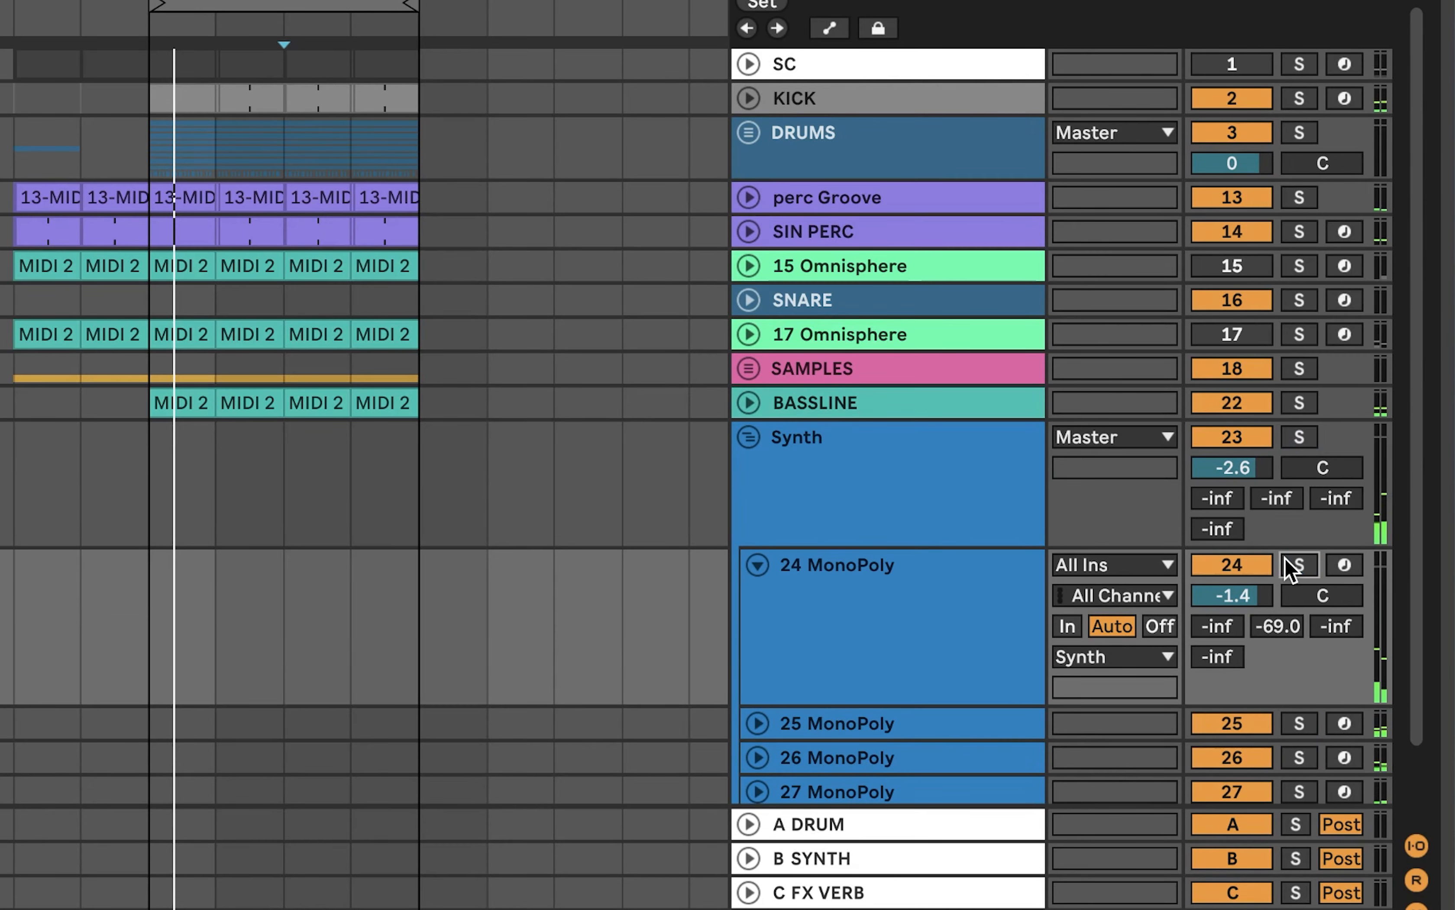
left_click(1298, 564)
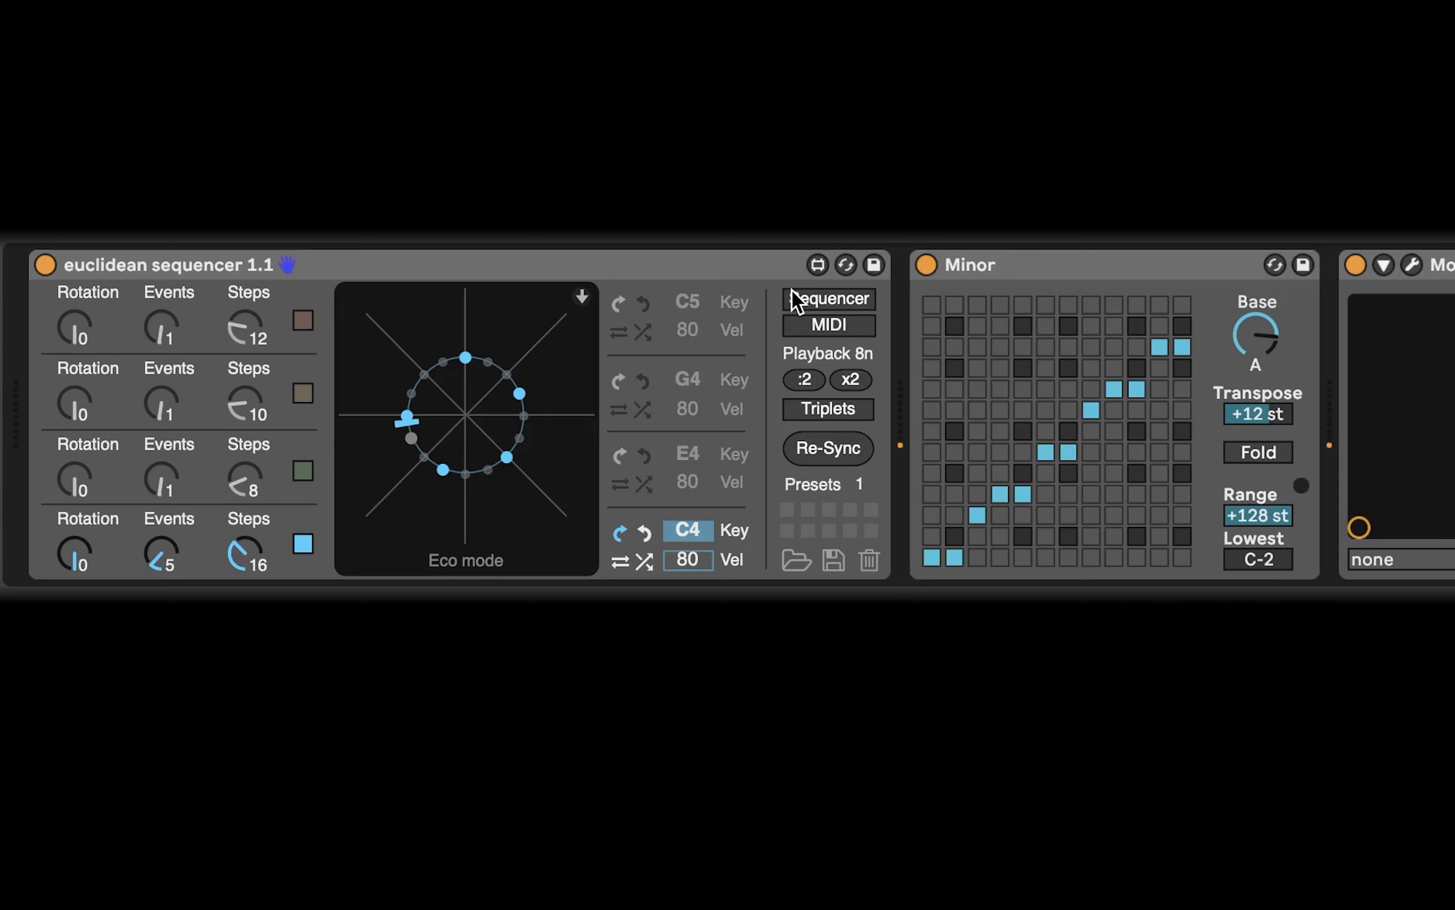
Show the euclidean sequencer's pitch, velocity, duration and probability note lanes on track 24.
left_click(829, 299)
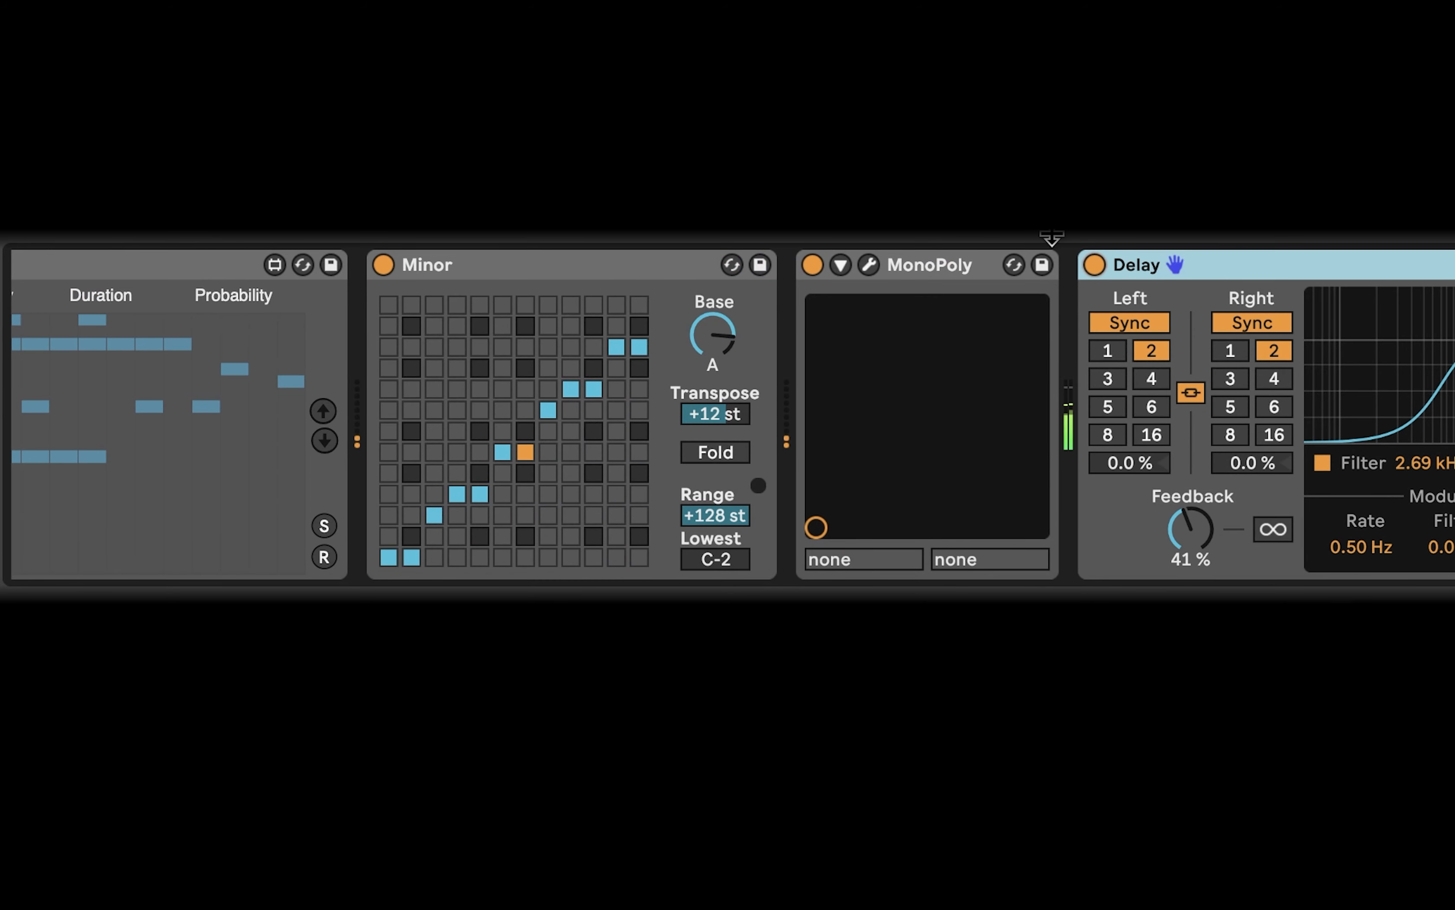
Switch off the Delay effect on track 24 MonoPoly.
left_click(1095, 264)
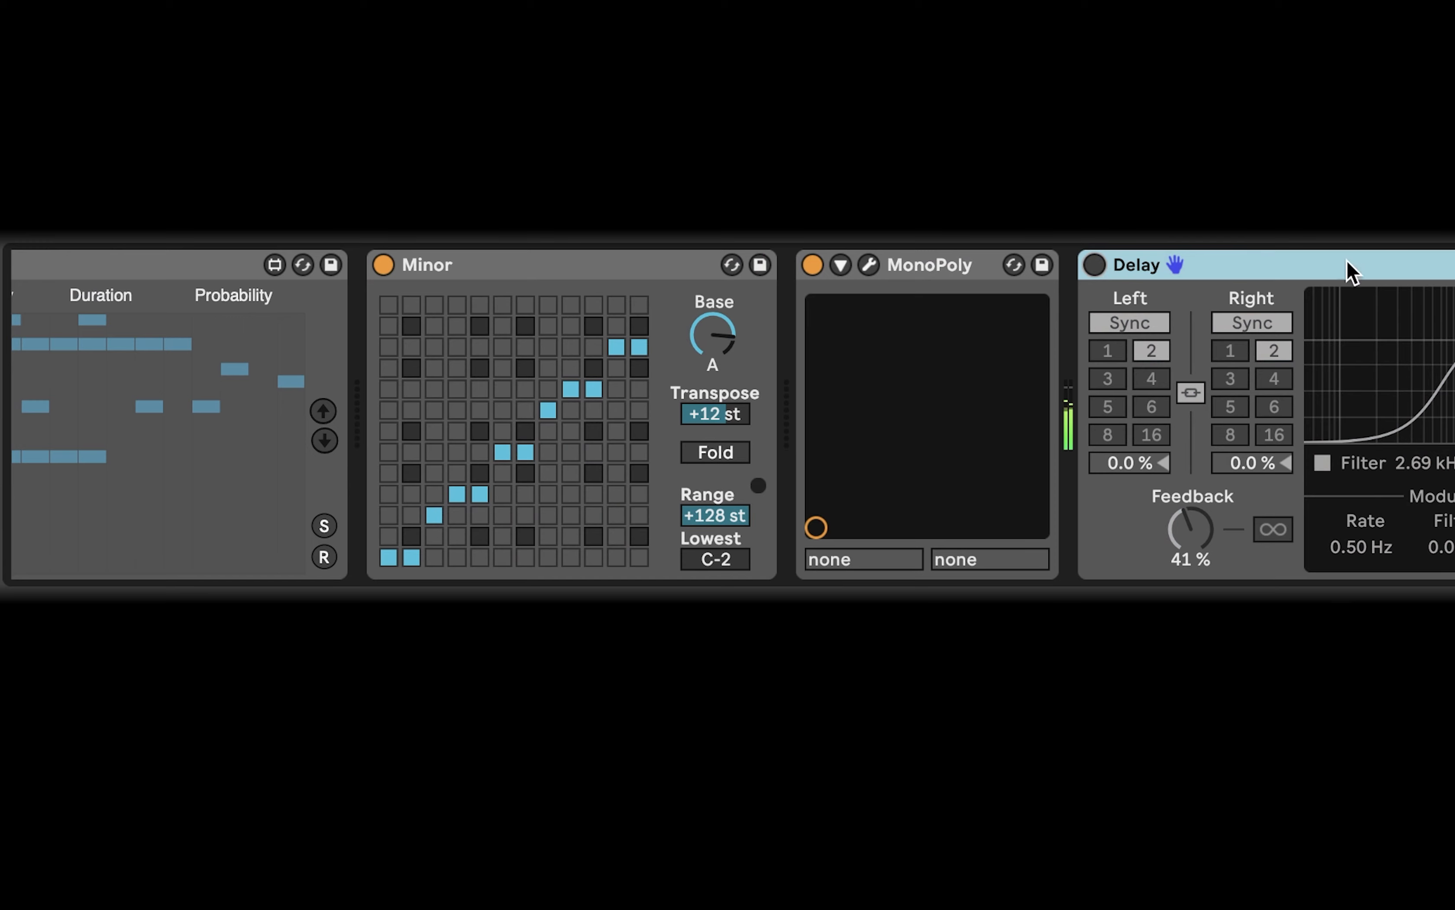
scroll("right", 3)
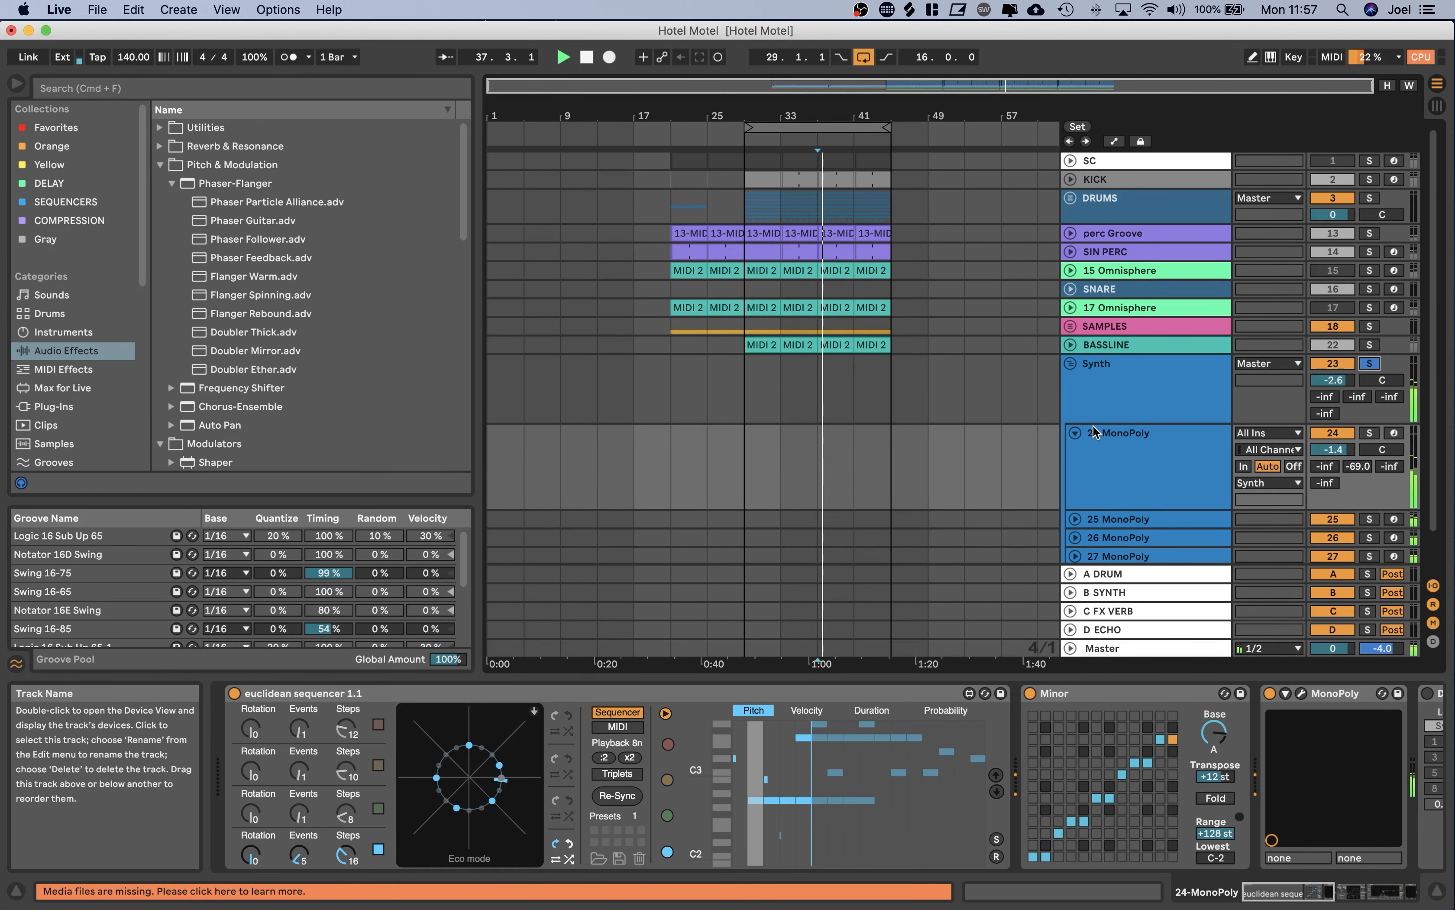
Fold track 24 MonoPoly back to a single row in the Synth group.
left_click(1075, 432)
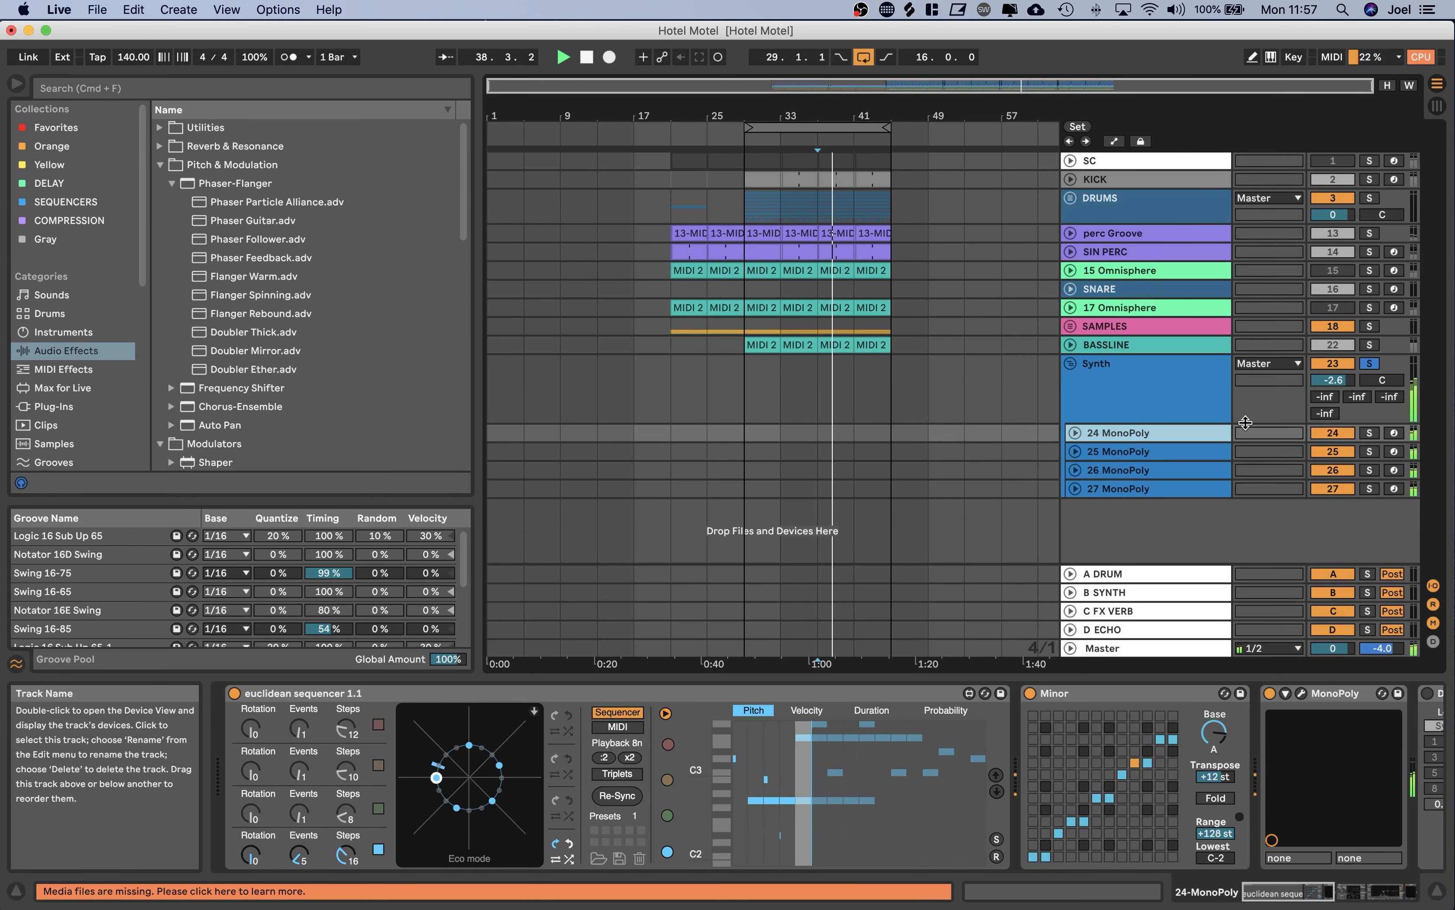
left_click(747, 131)
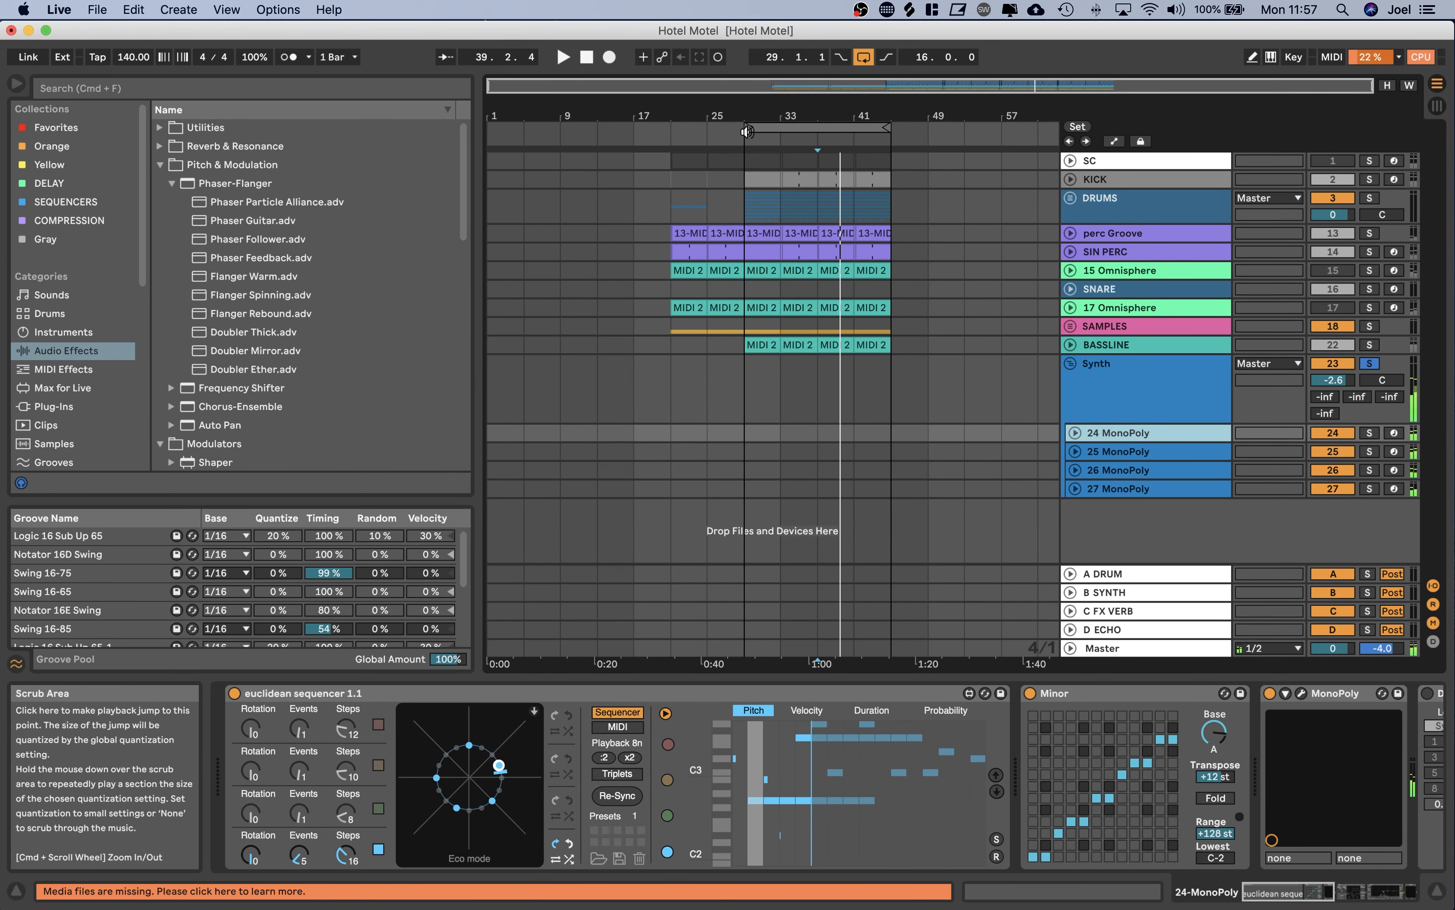